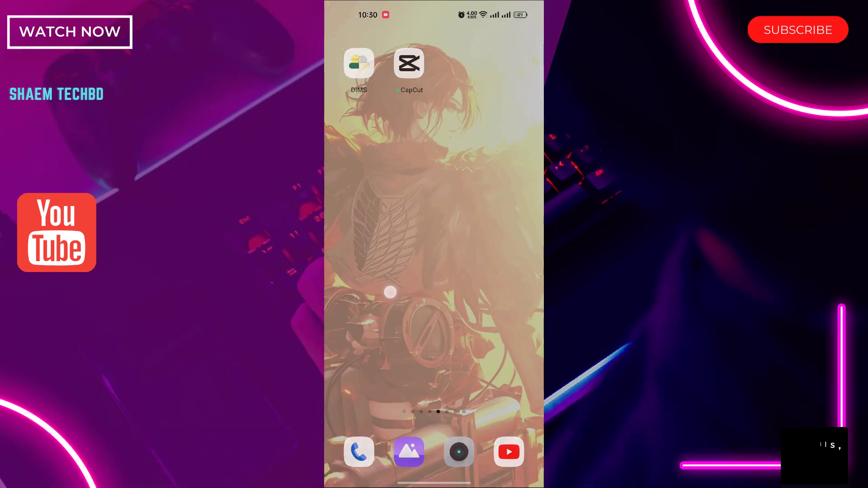
Browse the app drawer, briefly open Settings and start a search for 'da'
scroll(up, 3)
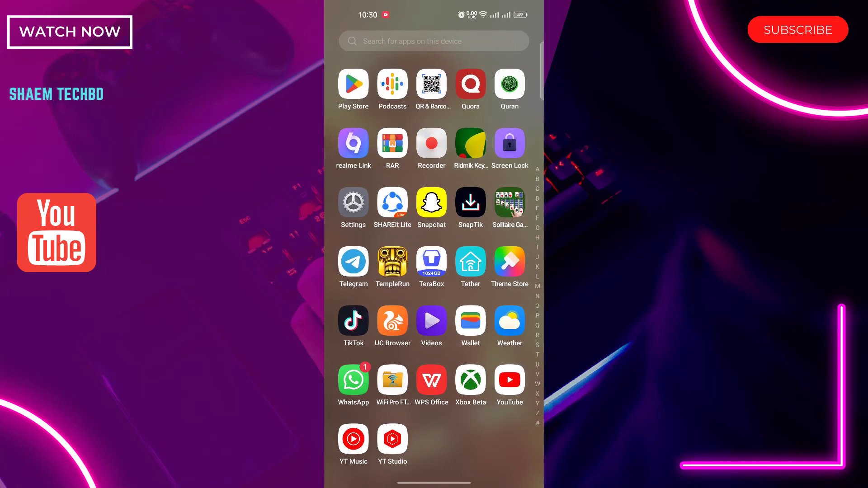
scroll(down, 3)
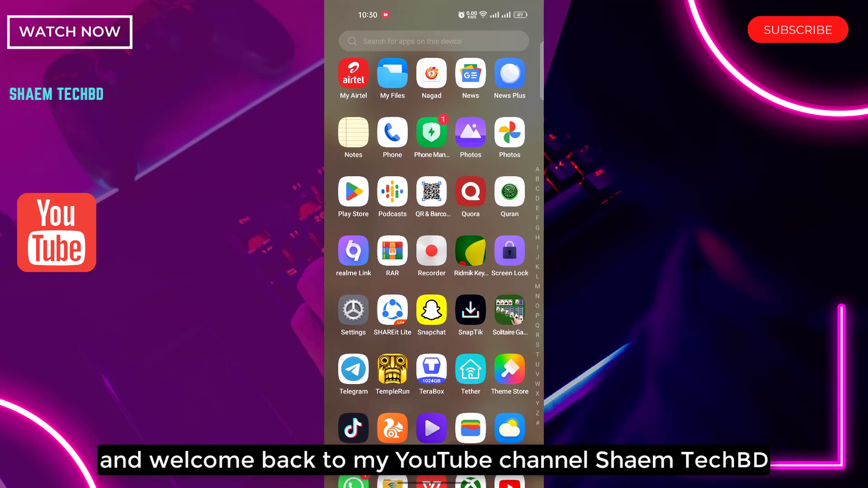
click(353, 311)
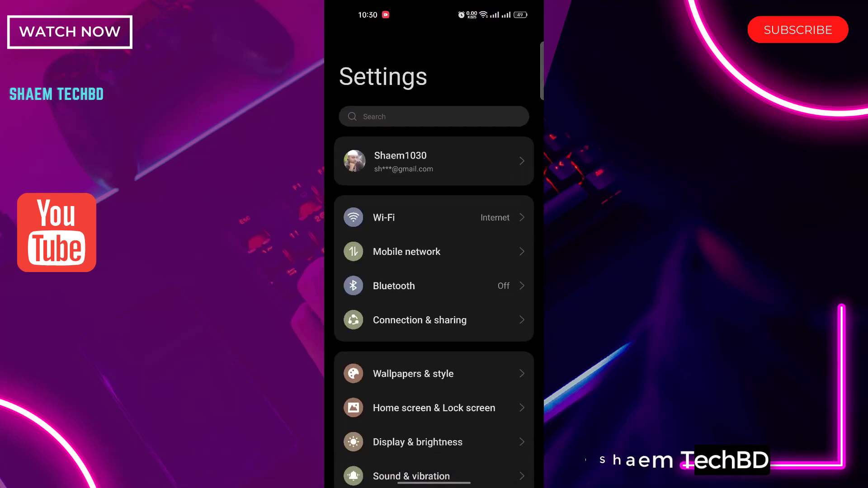
click(433, 116)
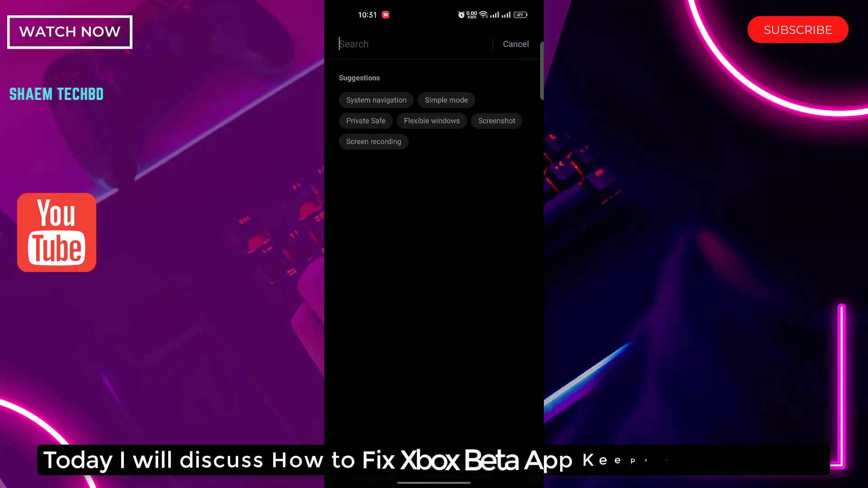
text(da)
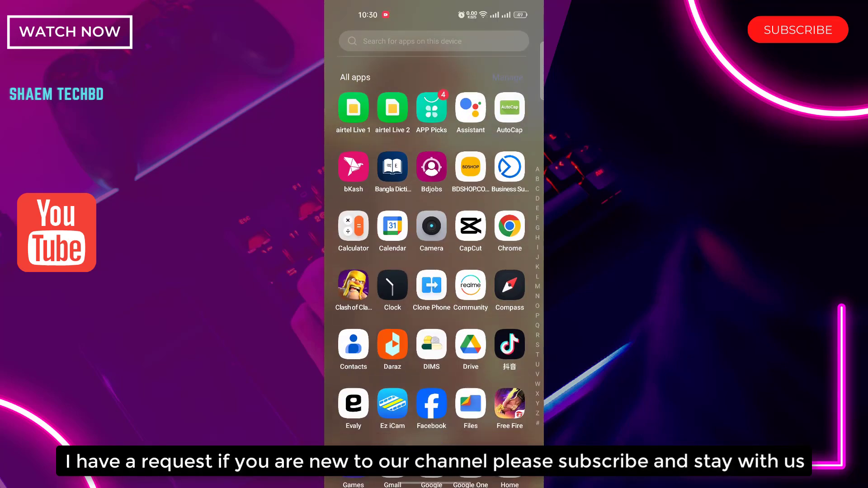
scroll(down, 3)
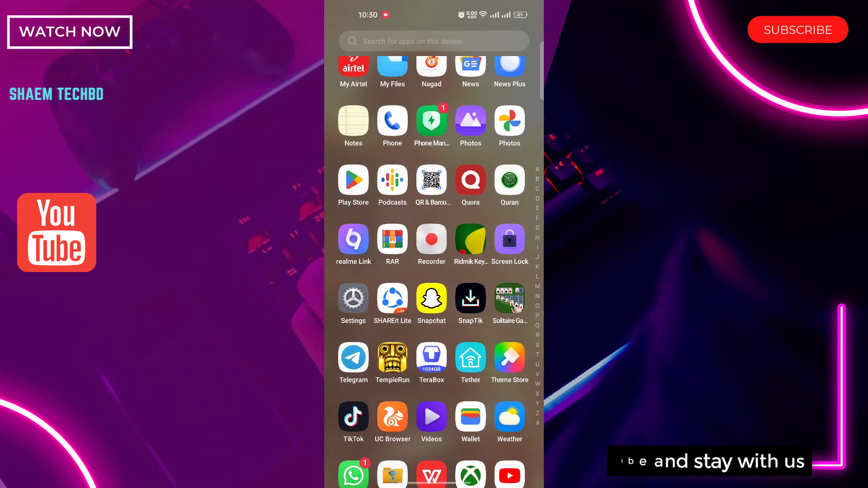
Search Settings for 'date', then cancel back to the main Settings list
click(353, 298)
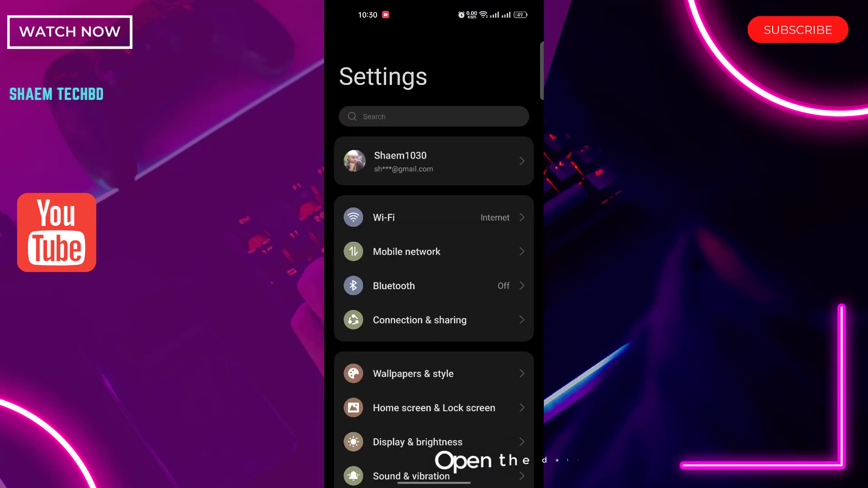
click(433, 116)
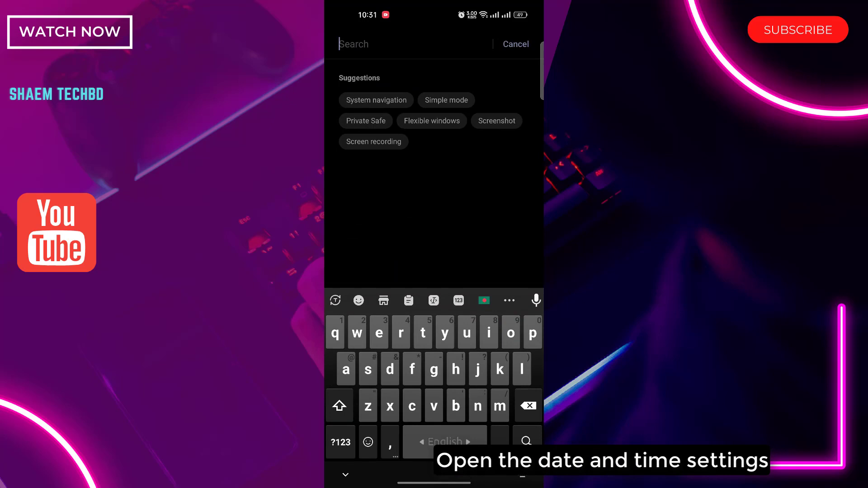
text(date)
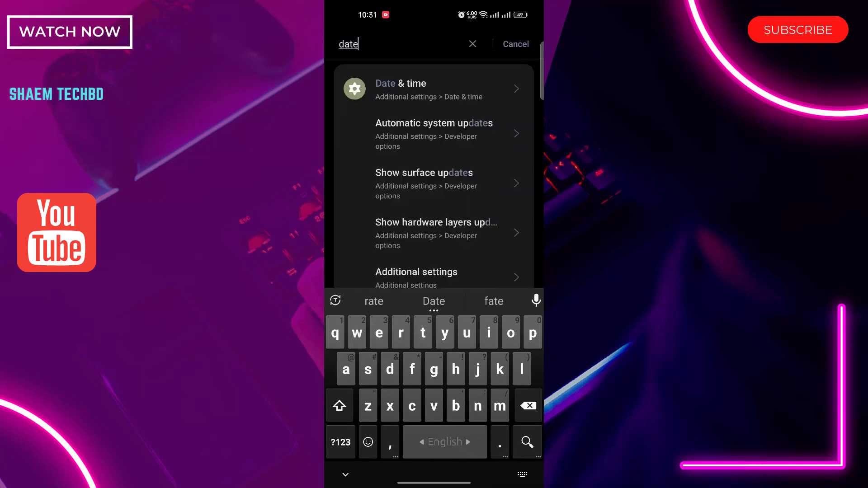
click(399, 84)
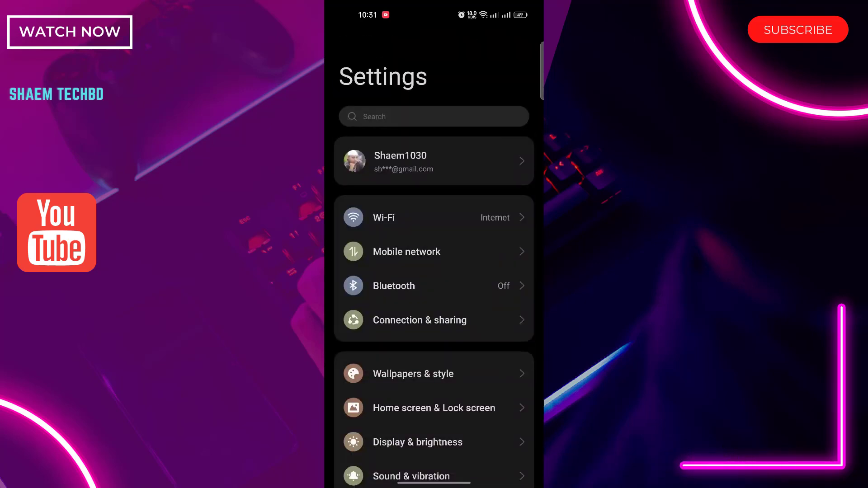
Open the Storage breakdown through About device, showing 82.2 GB of 128 GB used
scroll(down, 3)
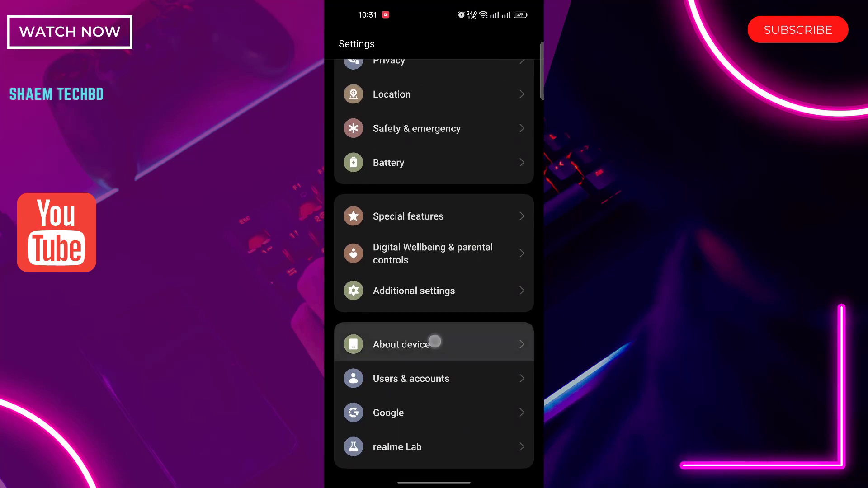
click(405, 343)
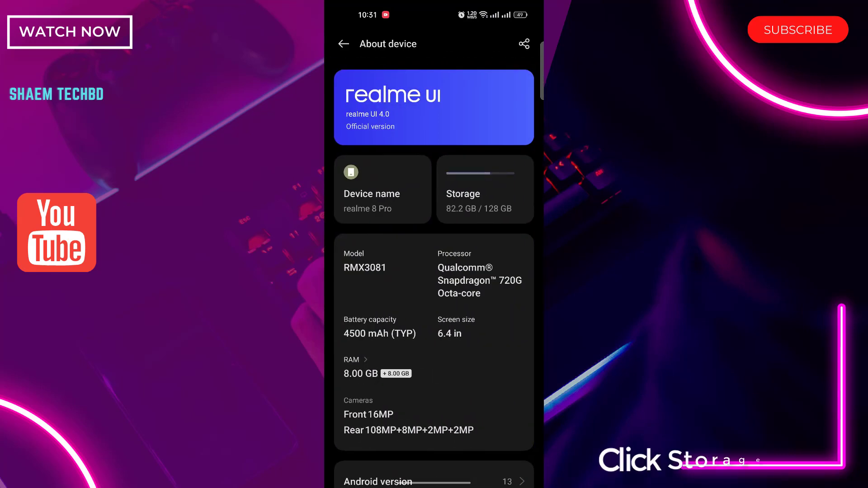
click(463, 202)
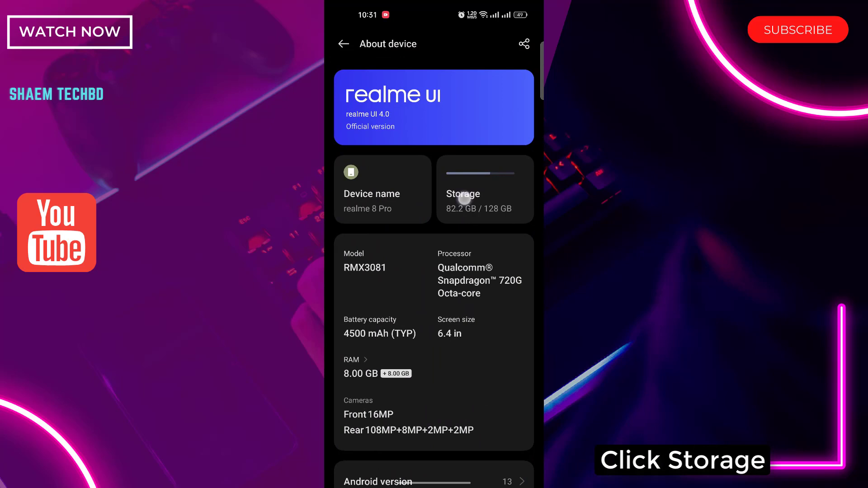
click(484, 189)
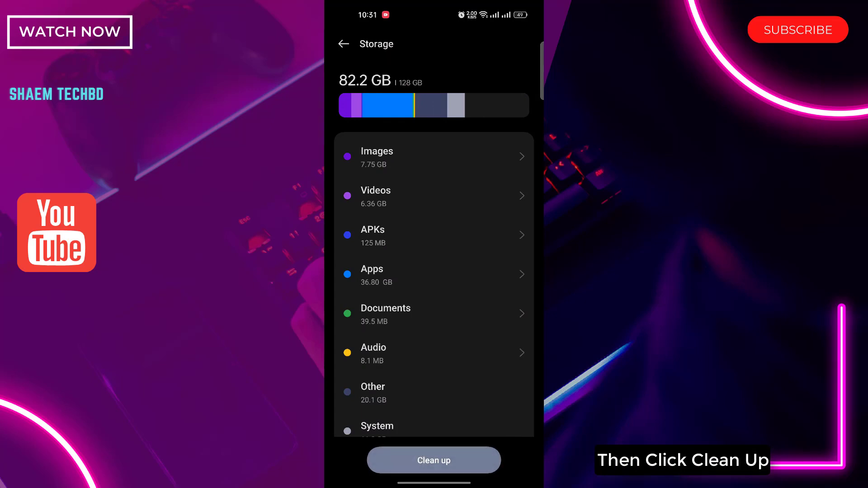
Run junk cleanup, clearing 5.40 GB so storage drops to 78.9 GB
click(434, 460)
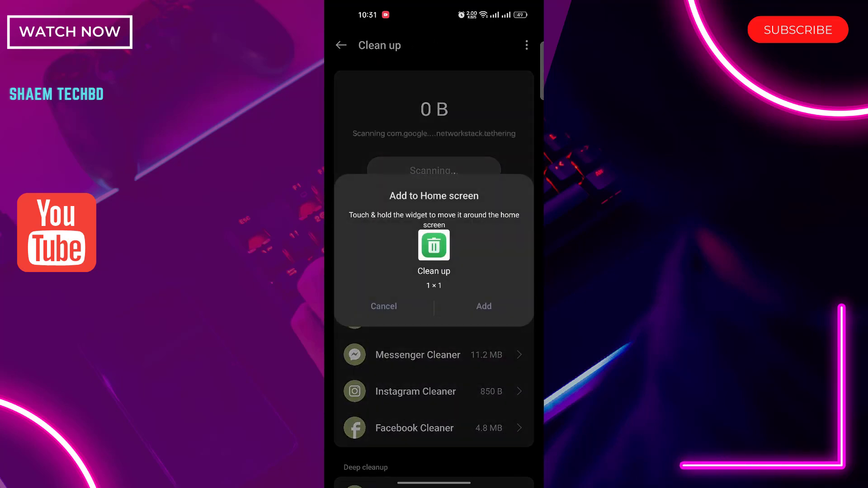
click(383, 306)
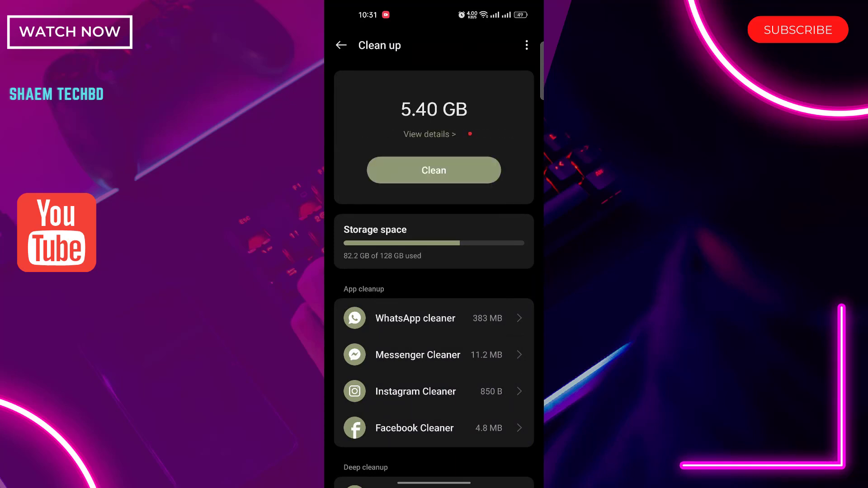
click(433, 170)
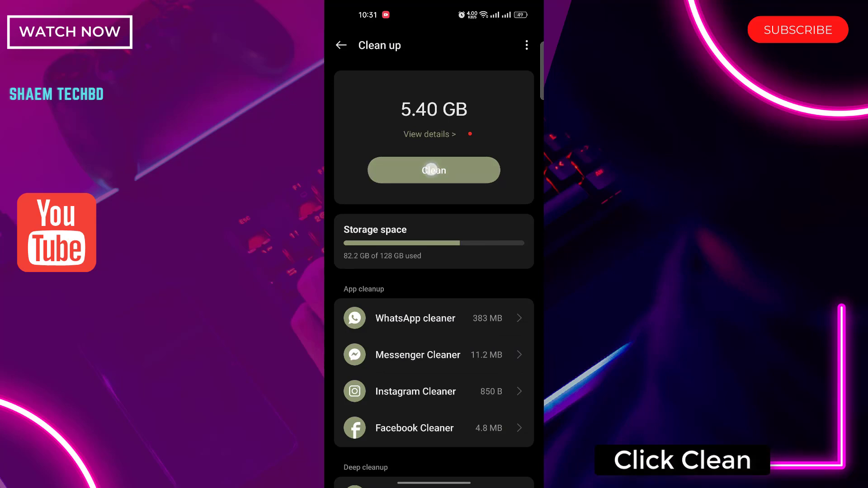
click(434, 169)
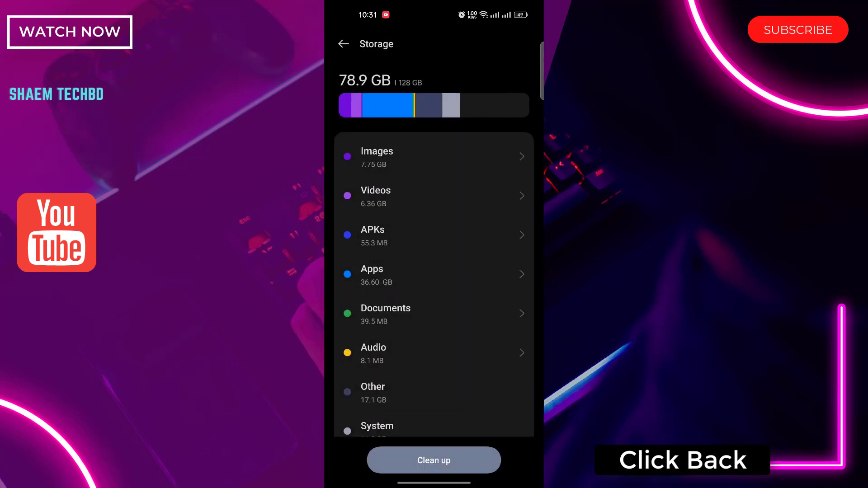
click(343, 44)
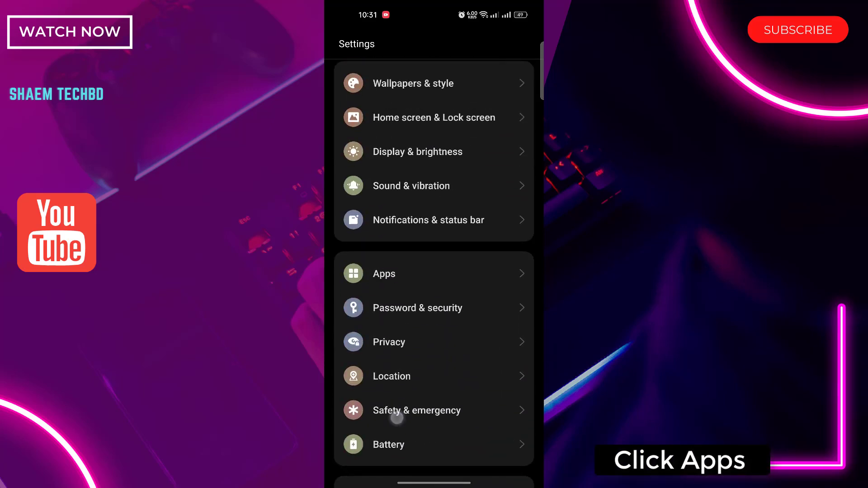
Open Xbox Beta's App info page through Apps and App management
click(383, 273)
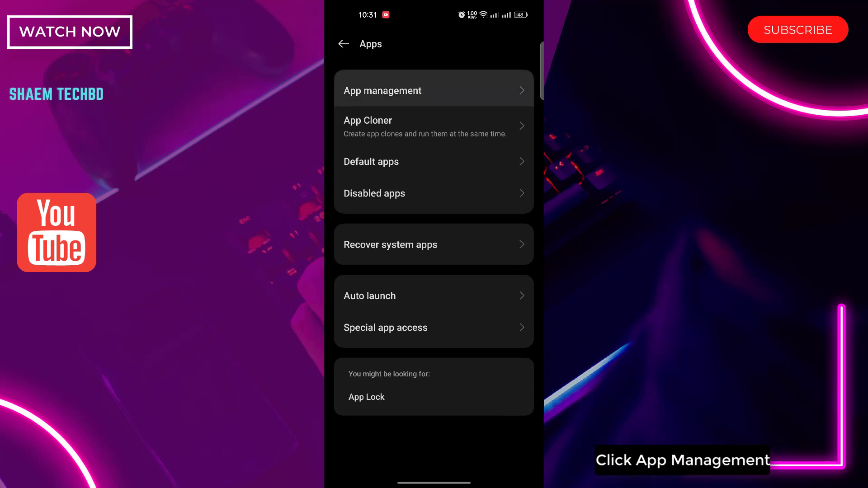
click(433, 91)
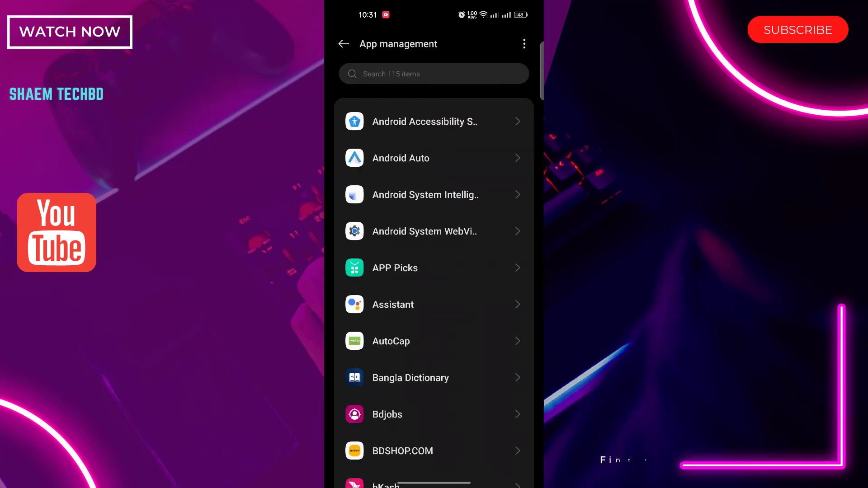
scroll(down, 3)
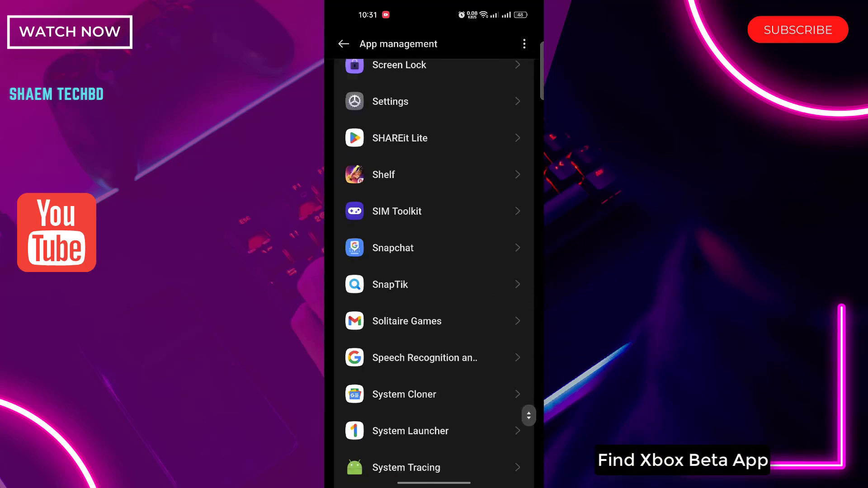
scroll(down, 3)
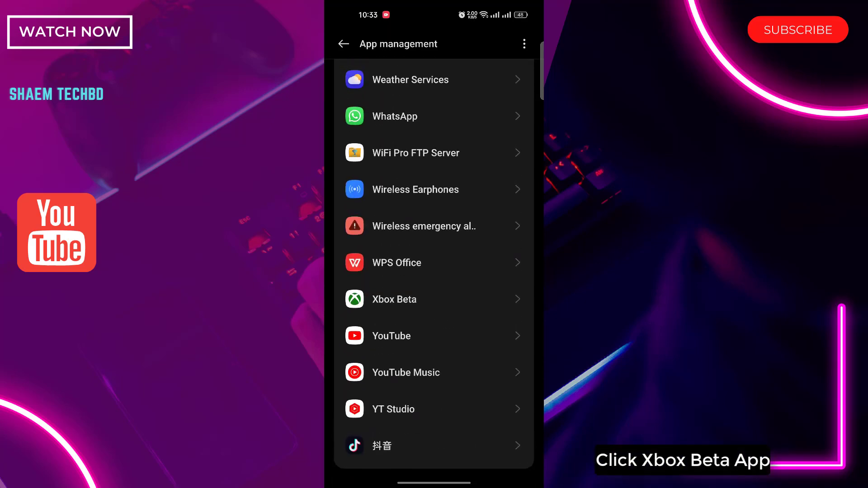
click(433, 298)
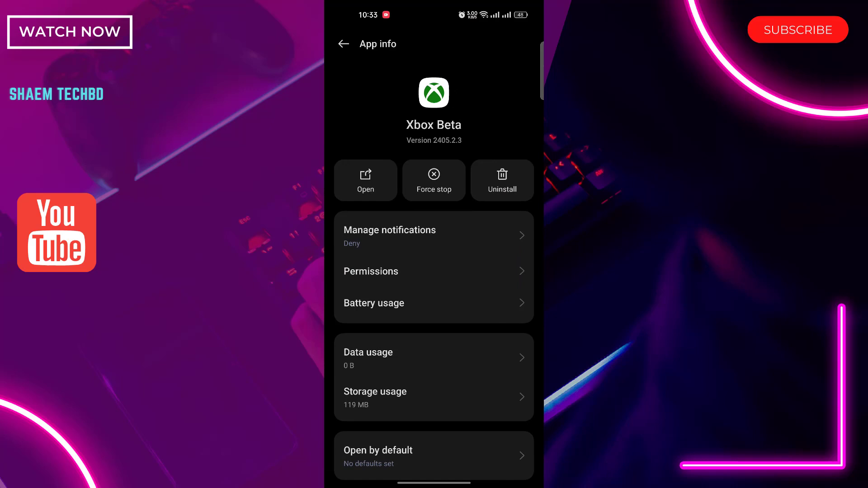
Open Xbox Beta's storage usage and clear its cache
scroll(down, 3)
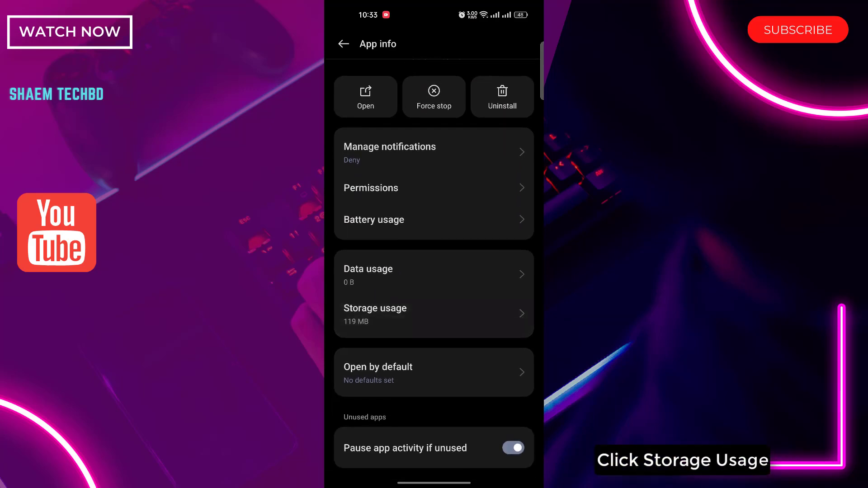
click(434, 315)
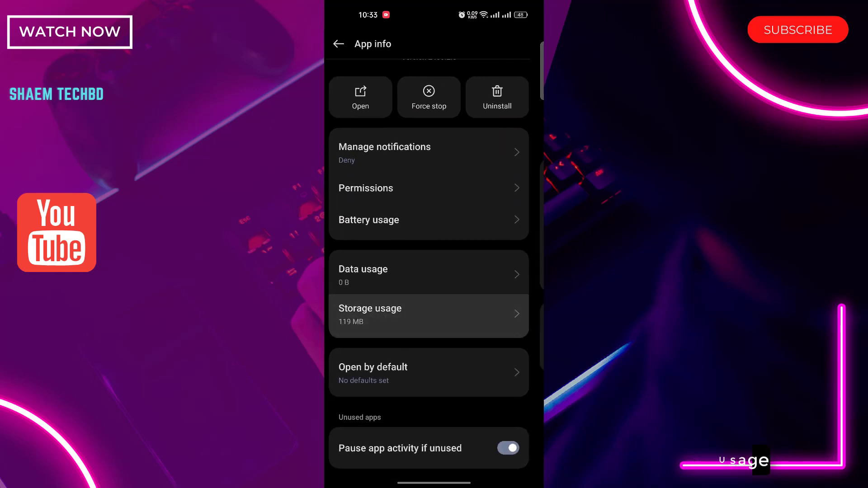
click(428, 315)
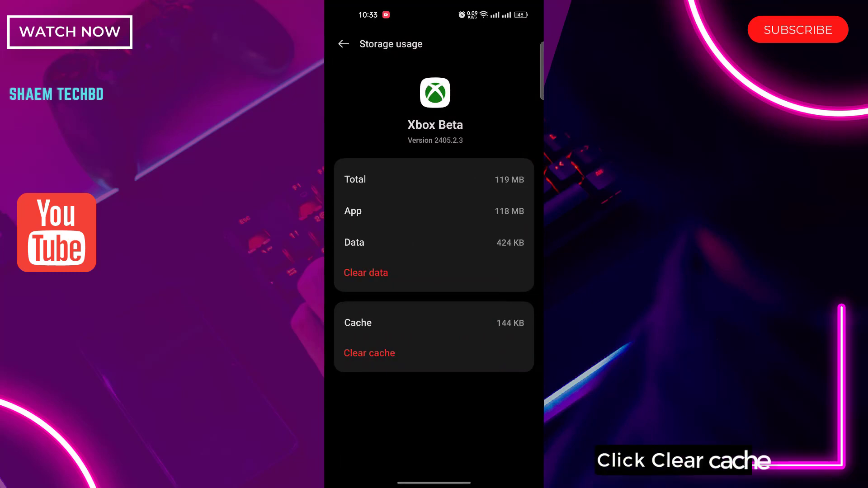
click(369, 353)
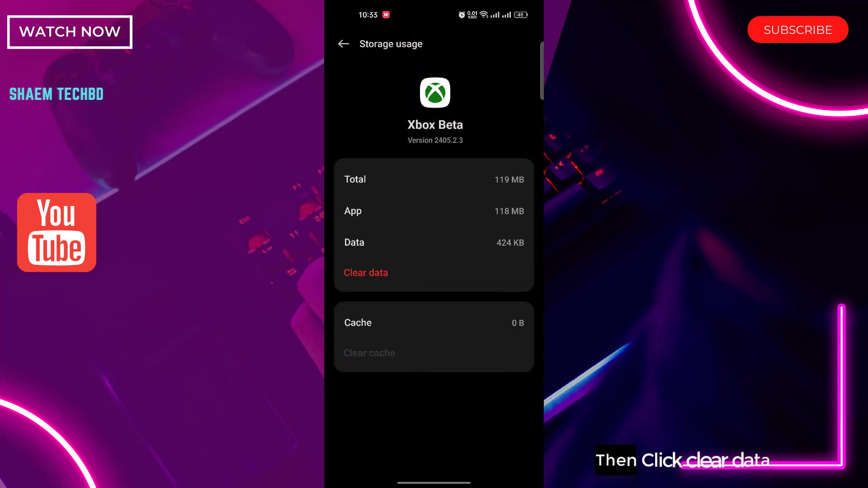
Clear Xbox Beta's app data, confirming the deletion
click(365, 272)
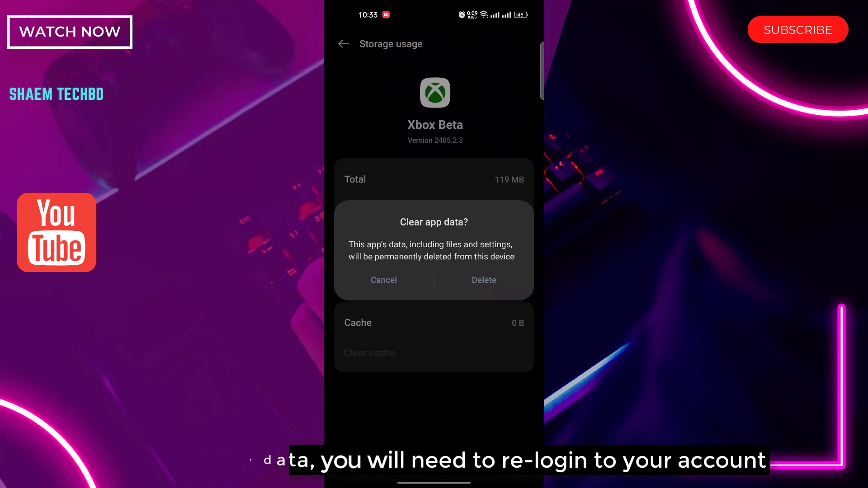
click(483, 280)
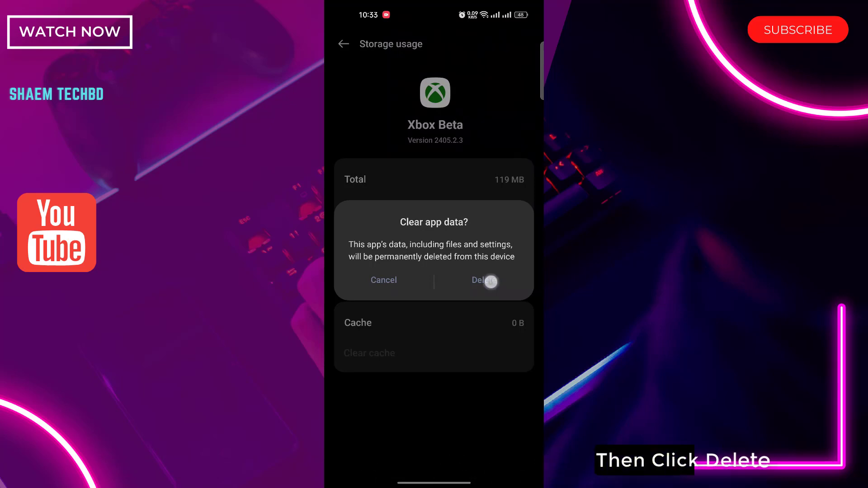
click(482, 280)
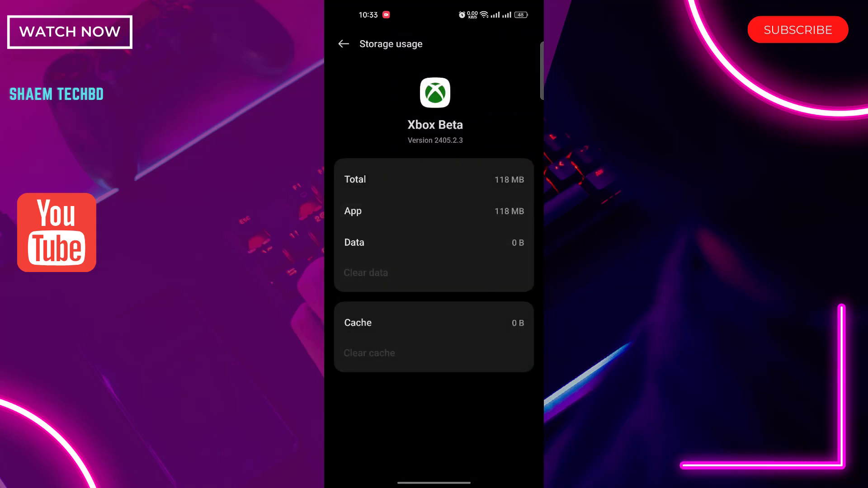
click(343, 44)
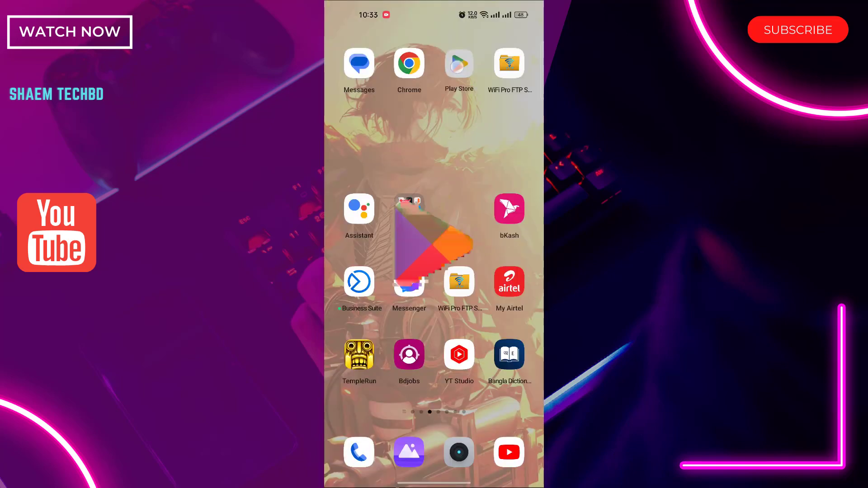
Find the Xbox beta listing in Play Store using the recent 'xbox beta' search
click(458, 63)
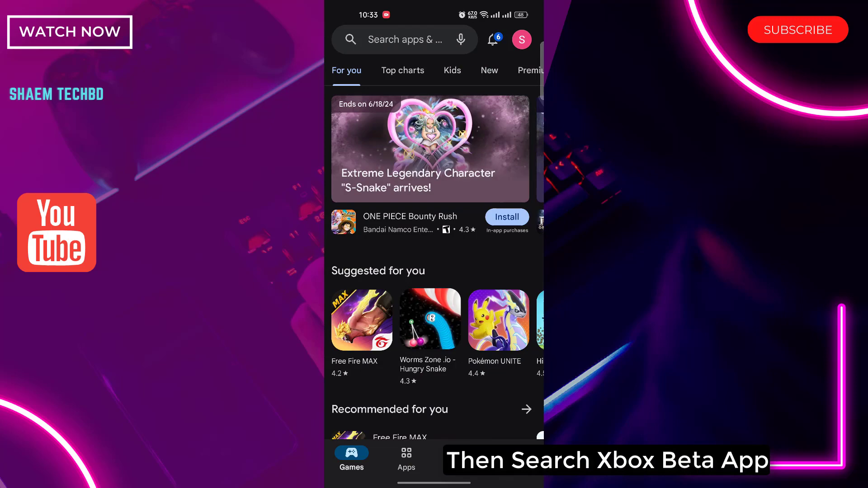
click(404, 40)
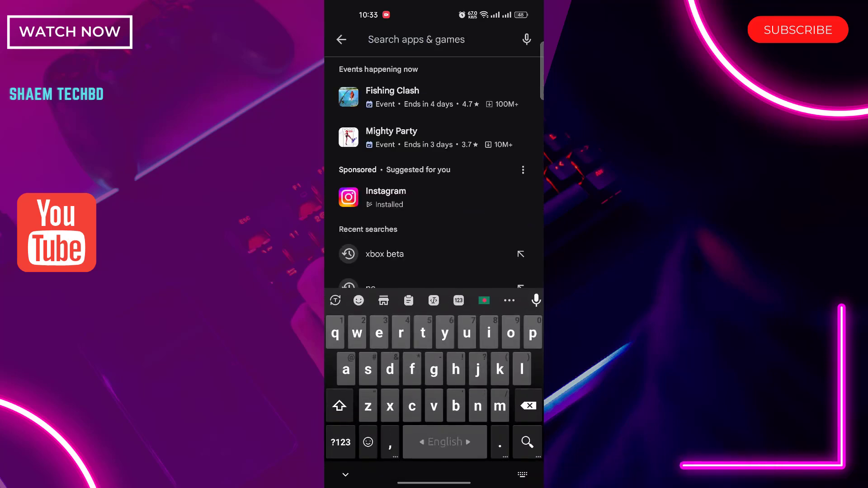
click(384, 254)
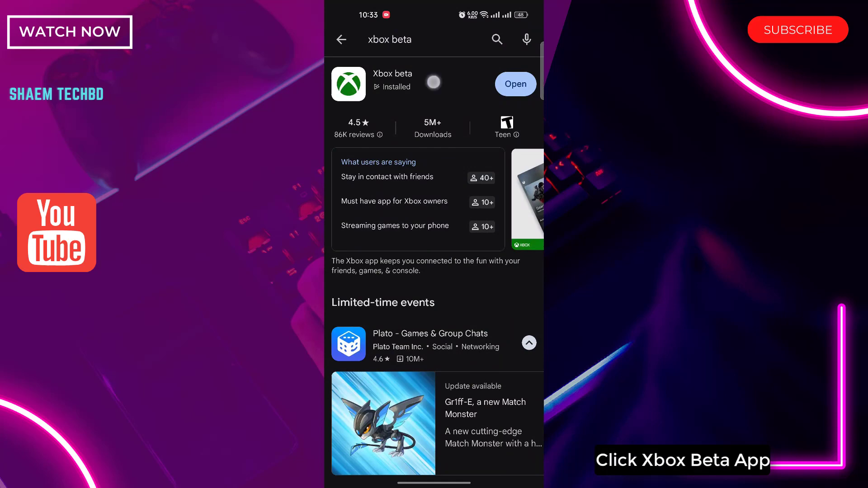
click(348, 83)
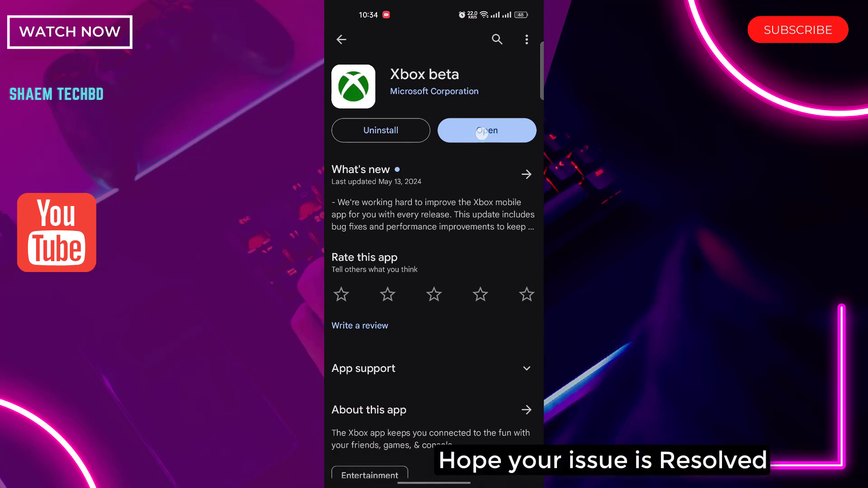
Launch Xbox beta from its Play Store listing
click(485, 130)
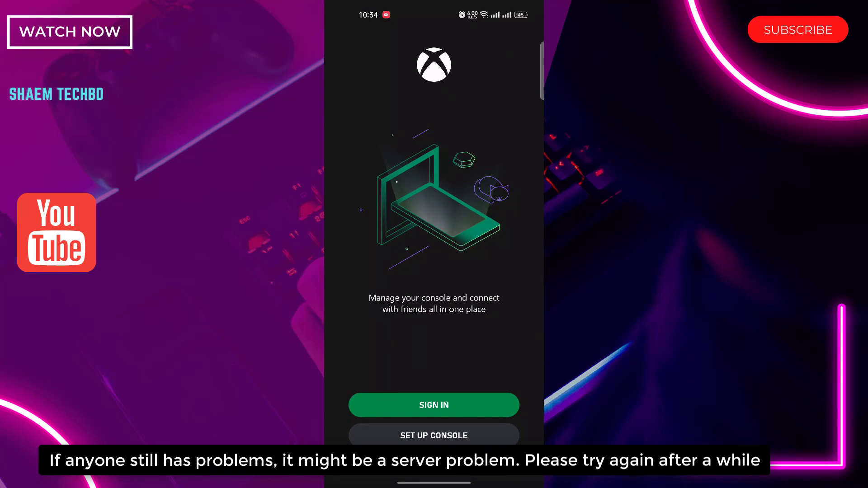
click(456, 405)
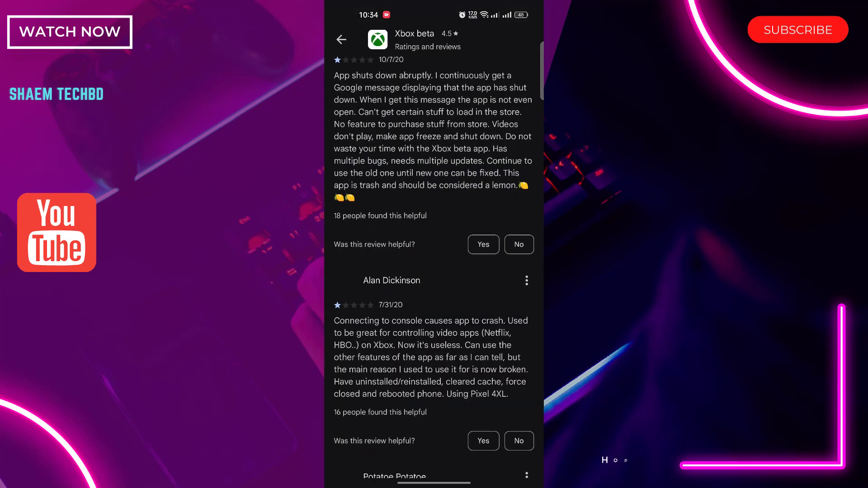
scroll(down, 3)
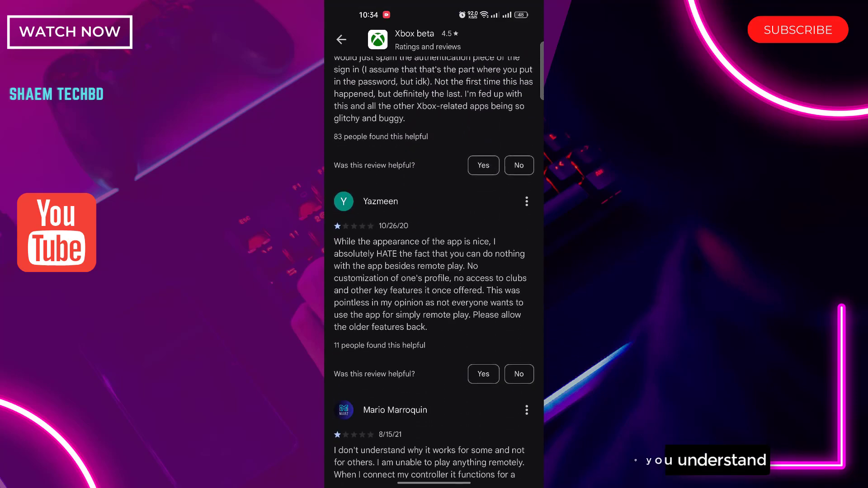
scroll(down, 3)
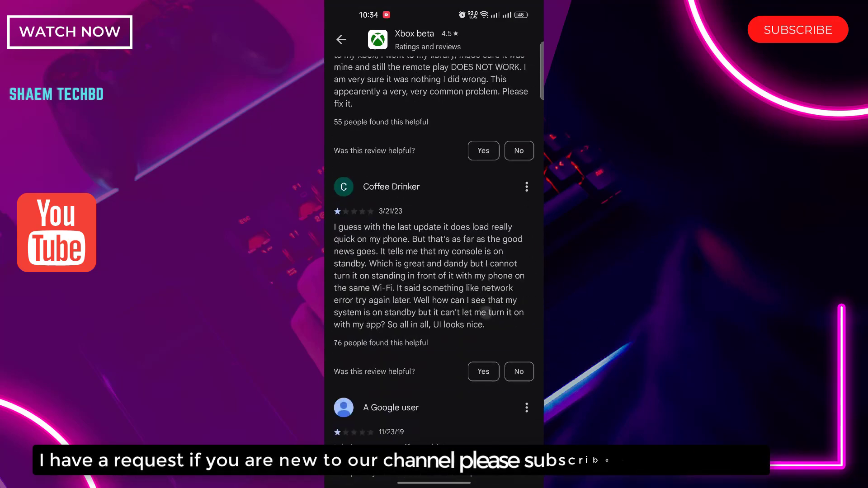
scroll(down, 3)
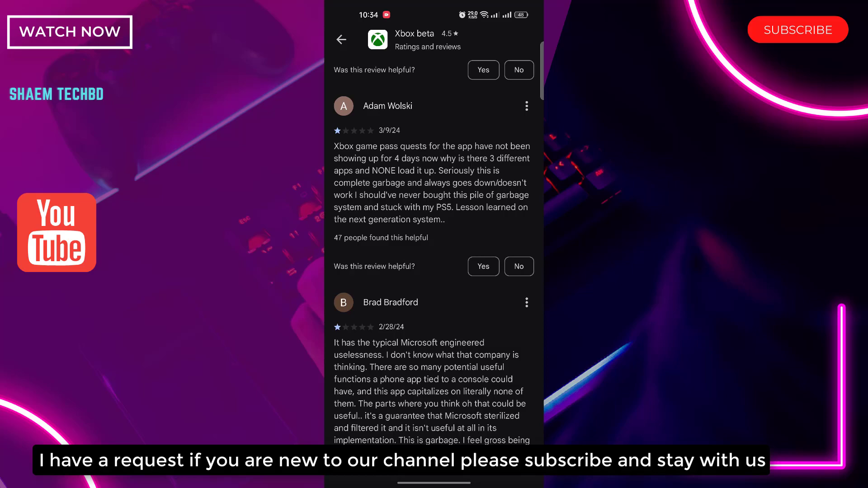
scroll(down, 3)
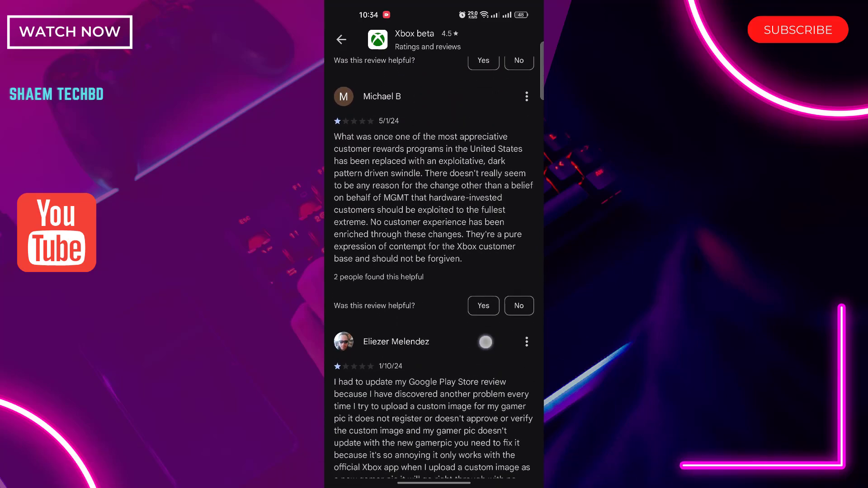